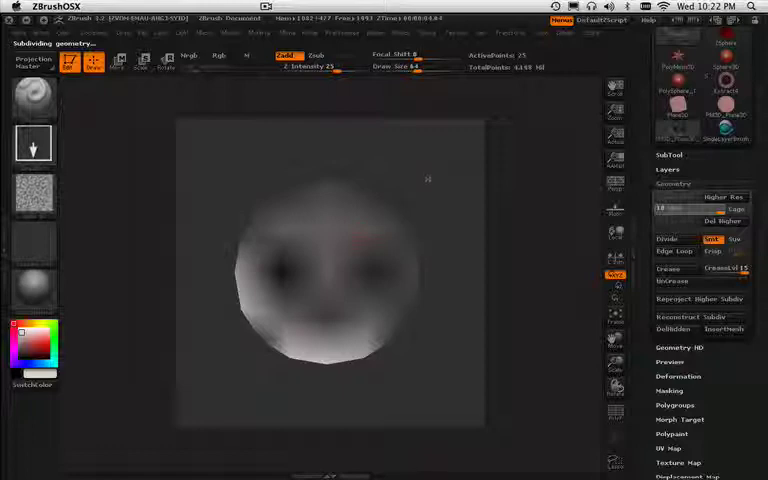
# Step: Raise the medallion to its top subdivision level, about 4.1 million points
pyautogui.click(725, 196)
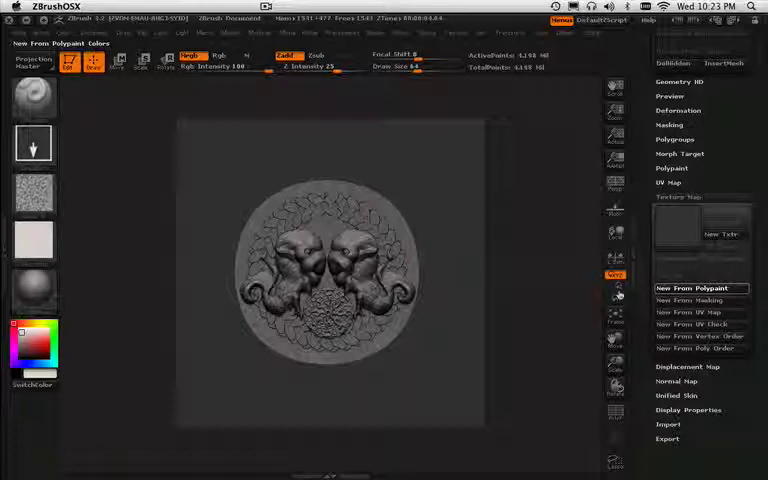
# Step: Create a texture map from the medallion's polypaint colours with New From Polypaint
pyautogui.click(700, 288)
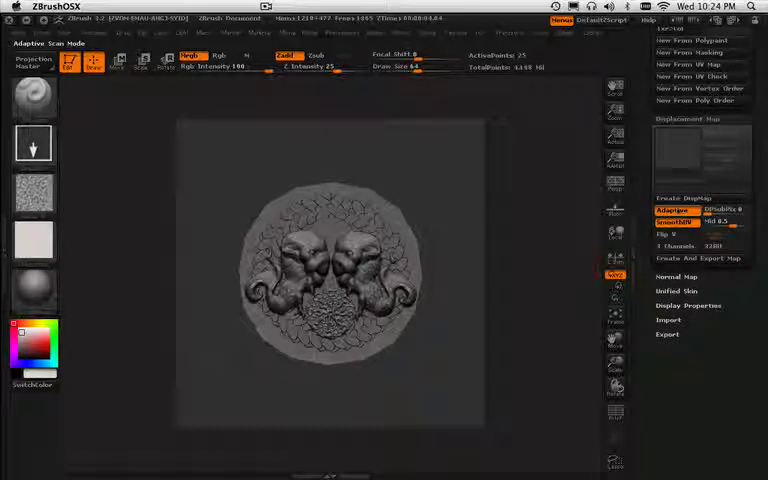
# Step: Run Create DispMap to build the medallion's adaptive displacement map
pyautogui.click(681, 197)
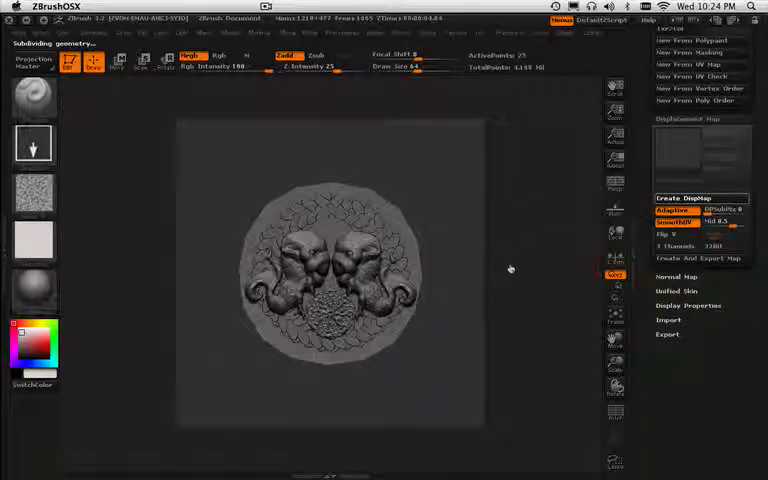
pyautogui.moveTo(503, 274)
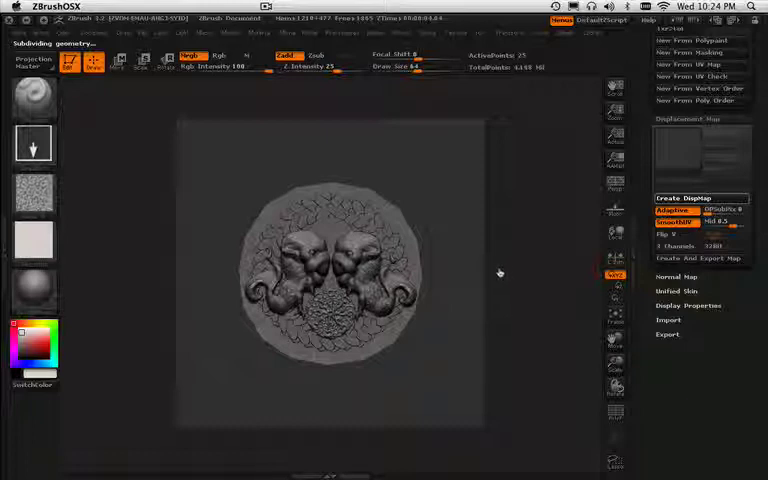
pyautogui.moveTo(498, 263)
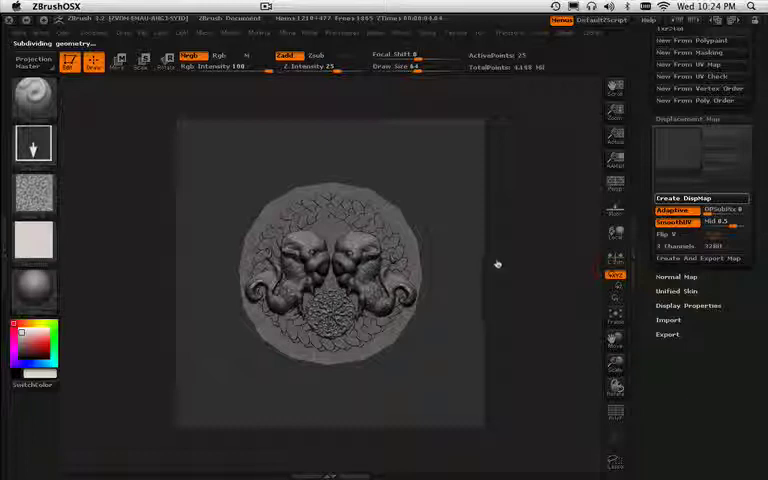
pyautogui.click(689, 197)
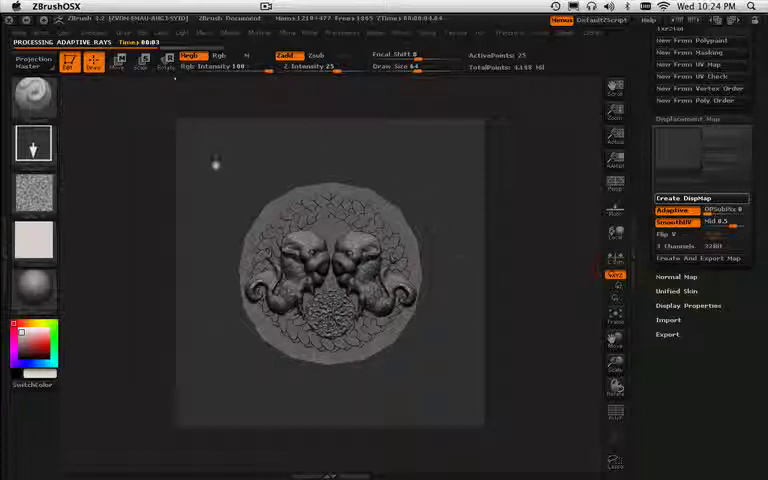
pyautogui.moveTo(213, 189)
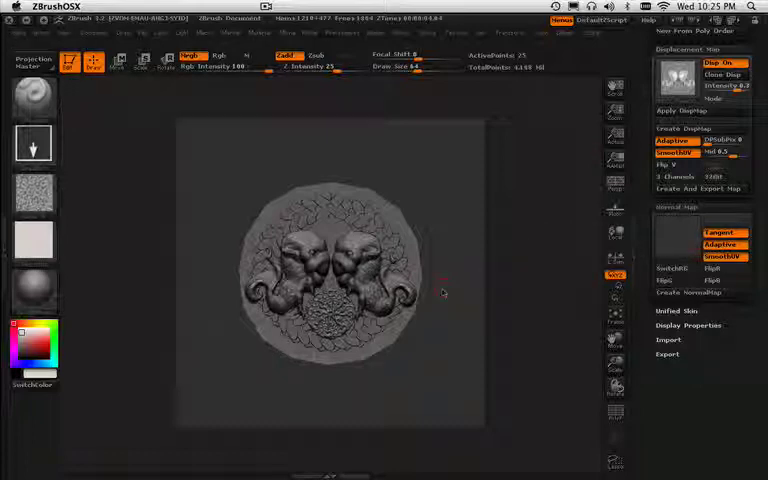
# Step: Run Create NormalMap for a tangent-space normal map after the displacement map finishes
pyautogui.click(691, 293)
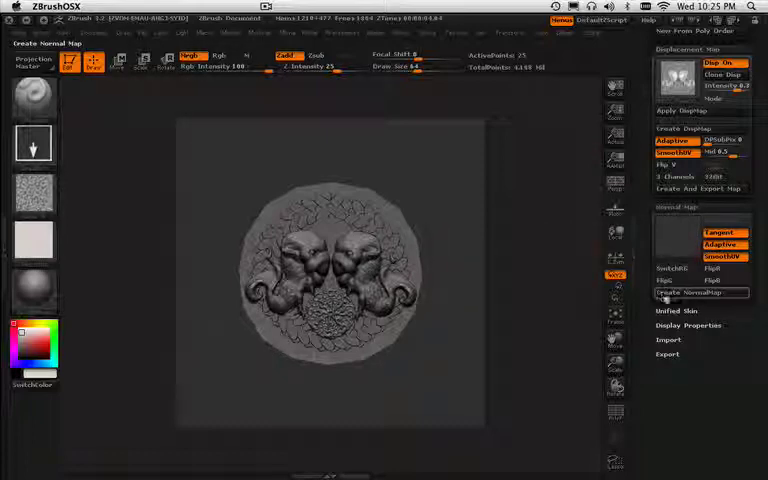
pyautogui.moveTo(705, 293)
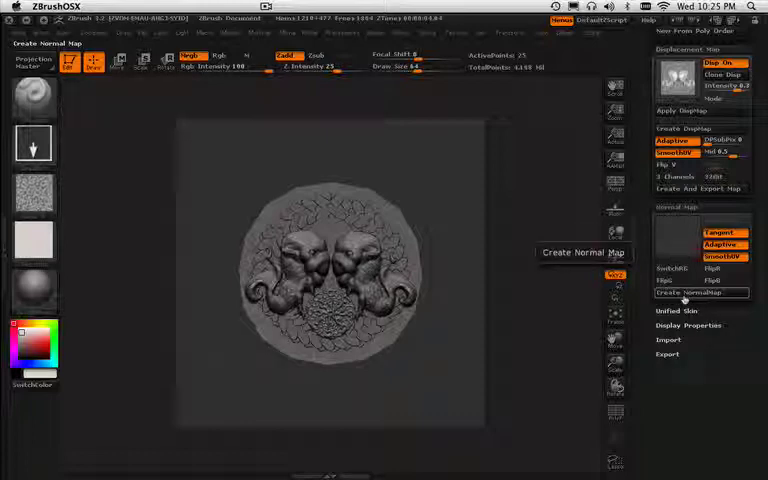
pyautogui.click(704, 292)
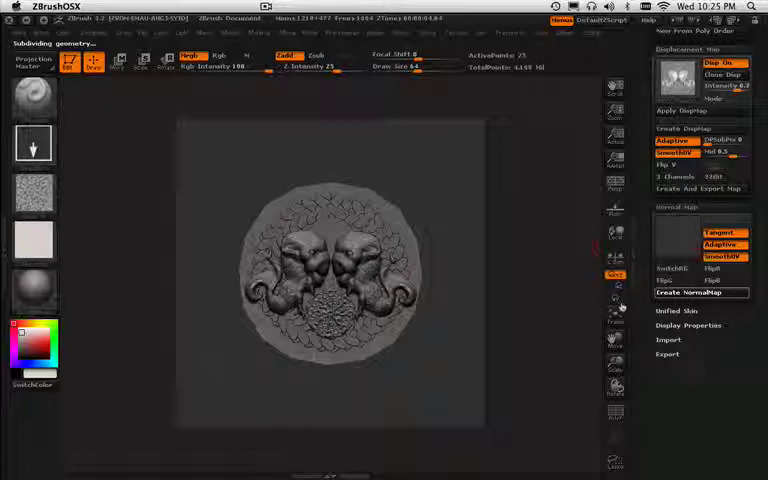
pyautogui.click(700, 292)
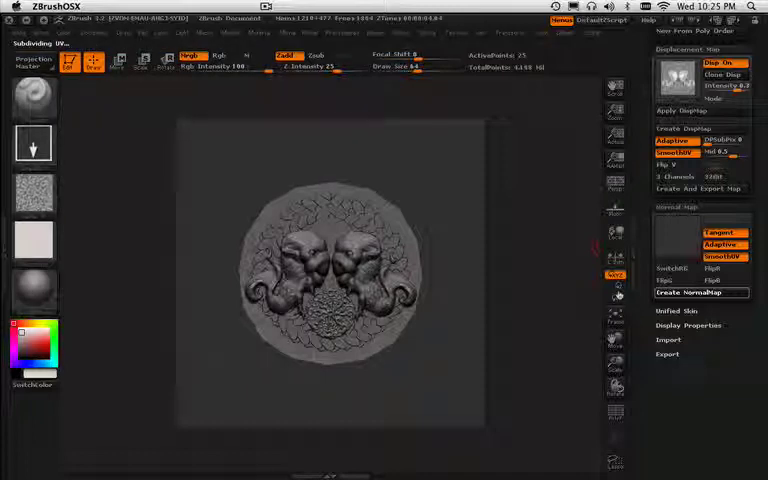
pyautogui.click(706, 292)
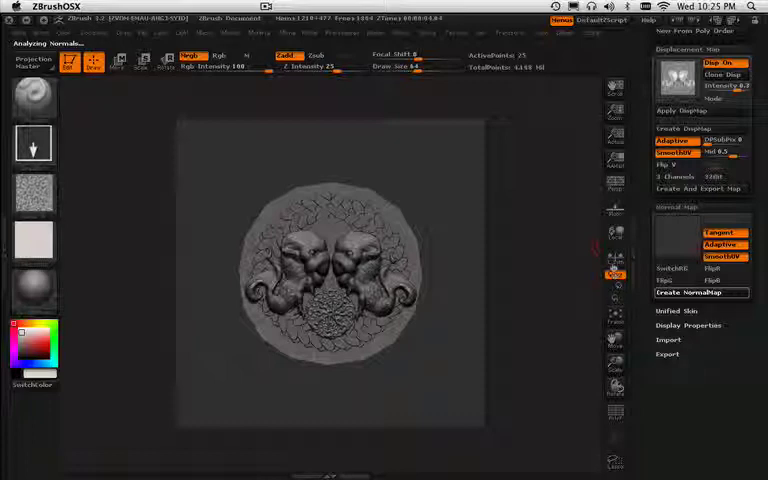
pyautogui.click(699, 292)
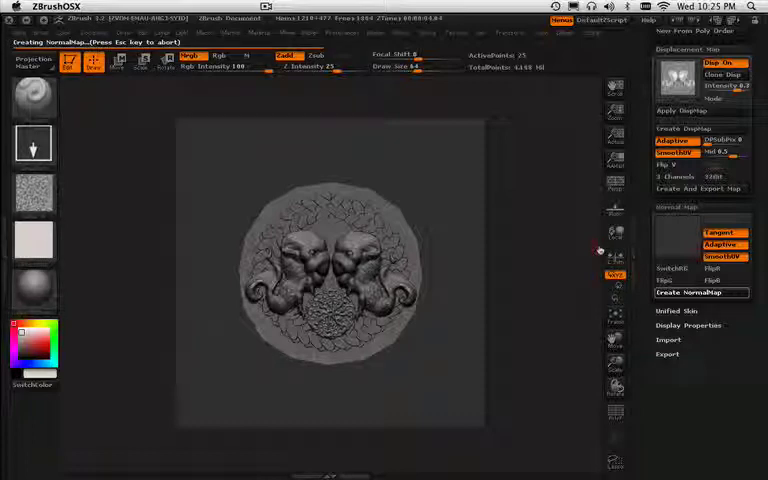